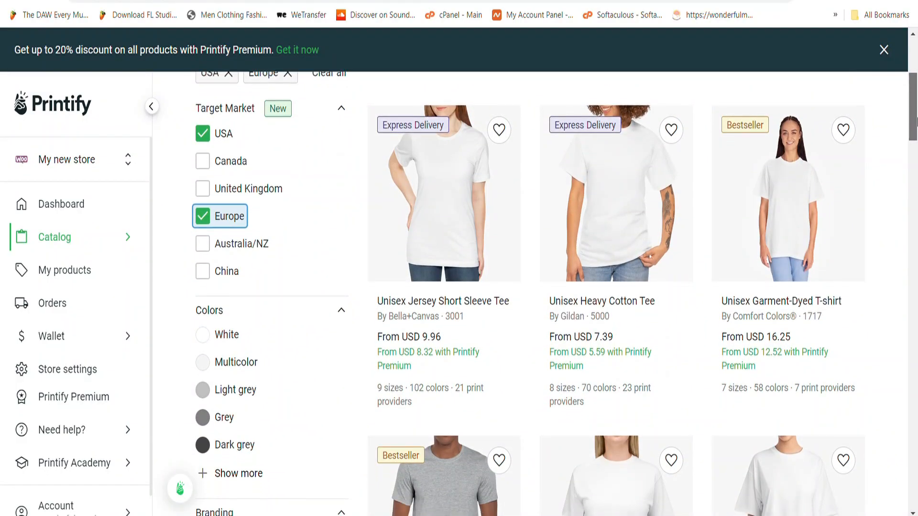
# - Choose the Unisex Jersey Short Sleeve Tee from the catalog and start designing it
pyautogui.scroll(-3)
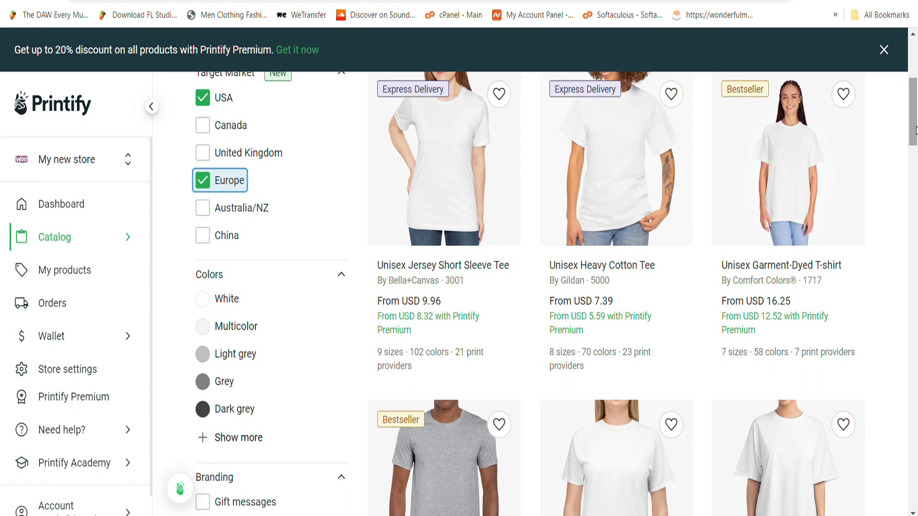
pyautogui.scroll(-3)
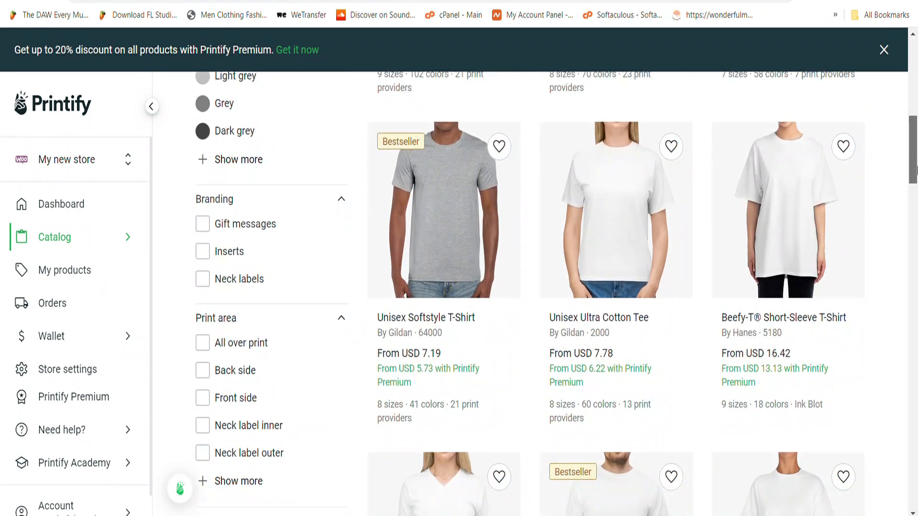
pyautogui.scroll(-3)
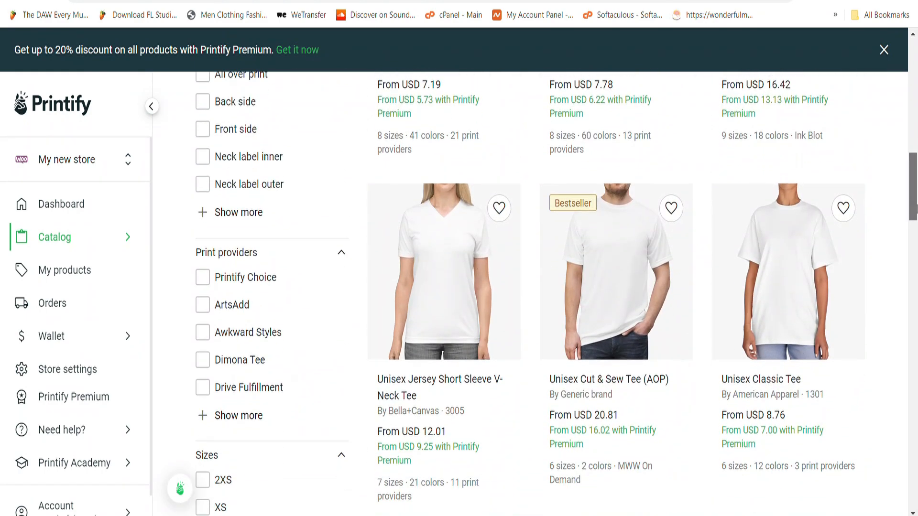
pyautogui.click(443, 270)
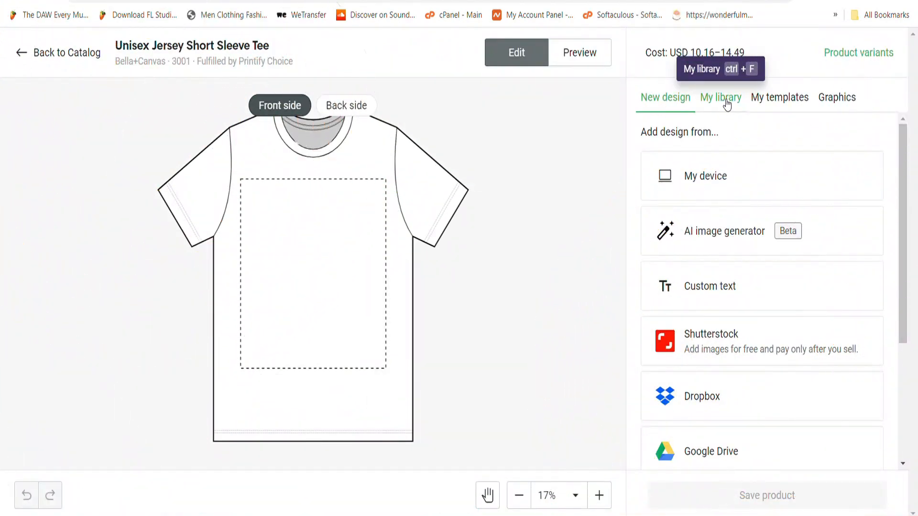
# - Add the African_women image from My library to the tee's front print area
pyautogui.click(721, 98)
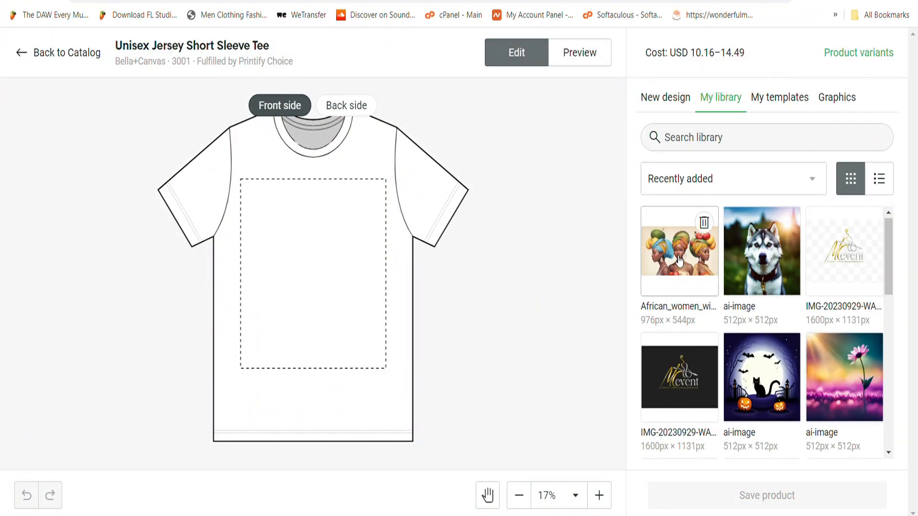
pyautogui.click(679, 251)
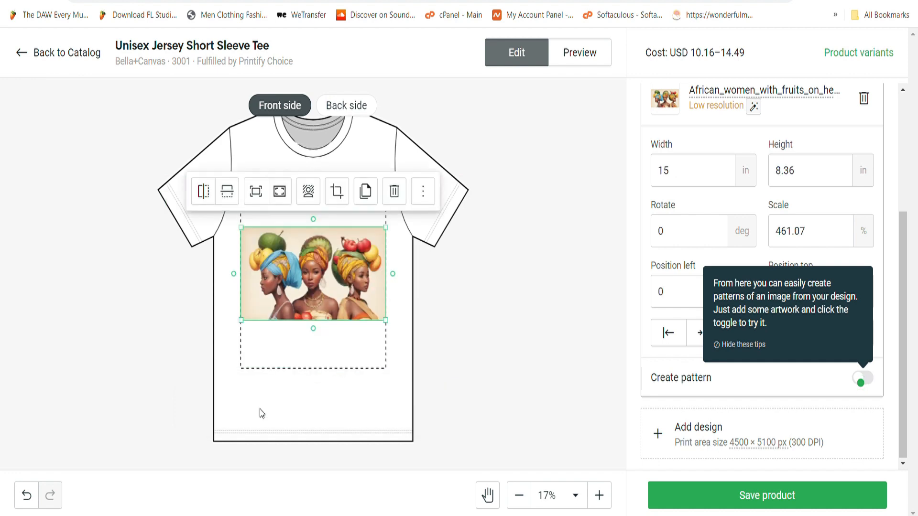
pyautogui.moveTo(275, 277)
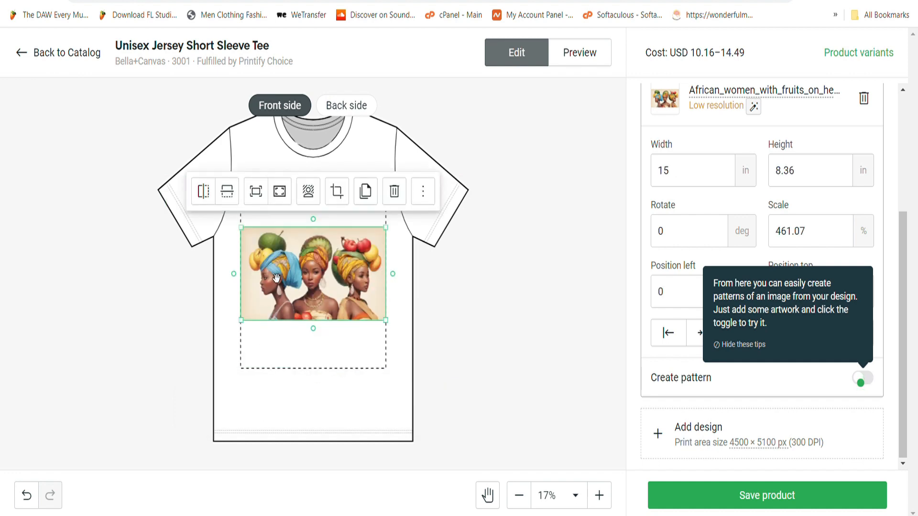
pyautogui.moveTo(279, 191)
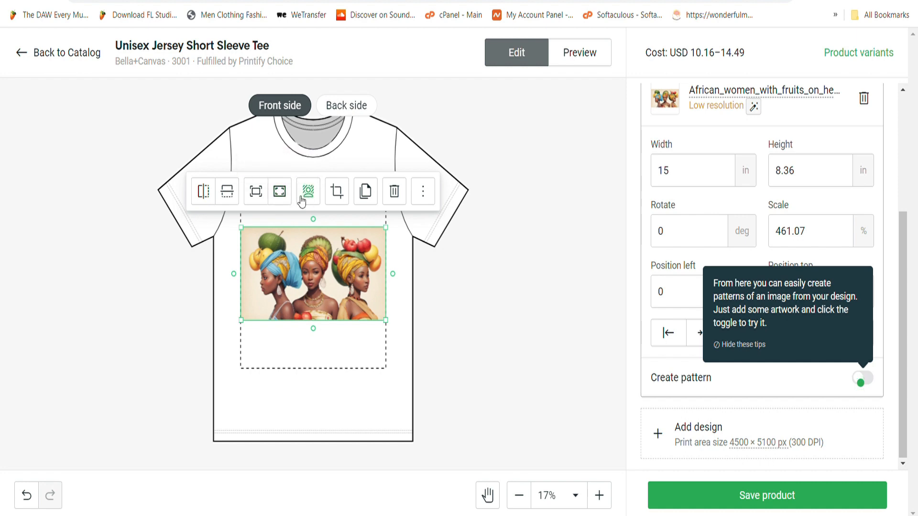
pyautogui.moveTo(307, 191)
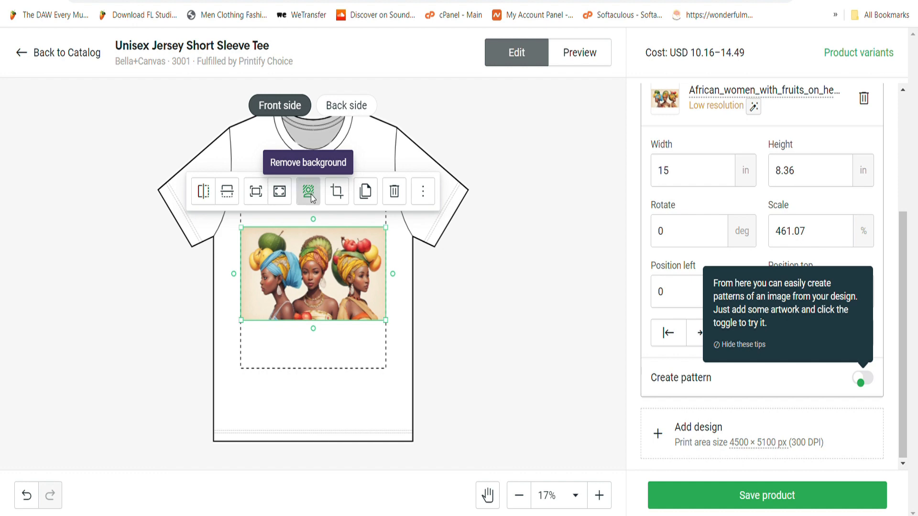
# - Strip the artwork's plain background automatically with Quick remove
pyautogui.click(308, 191)
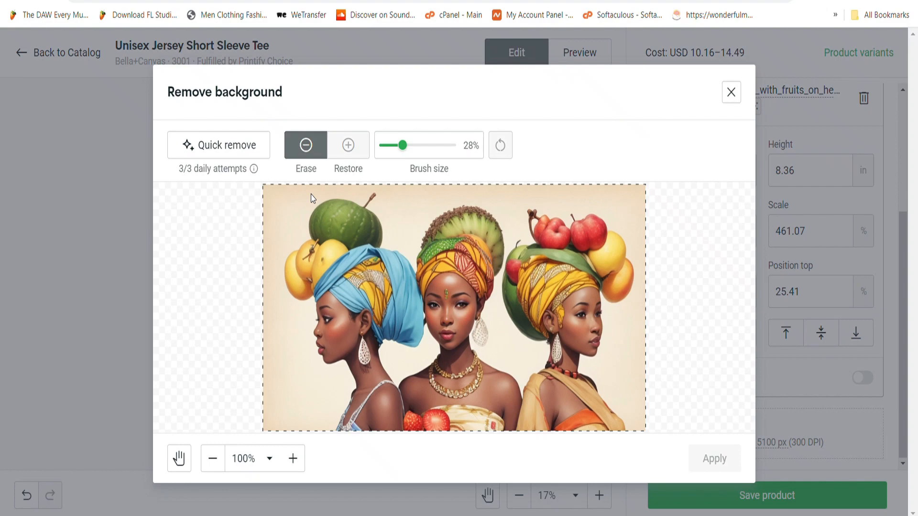
pyautogui.click(597, 52)
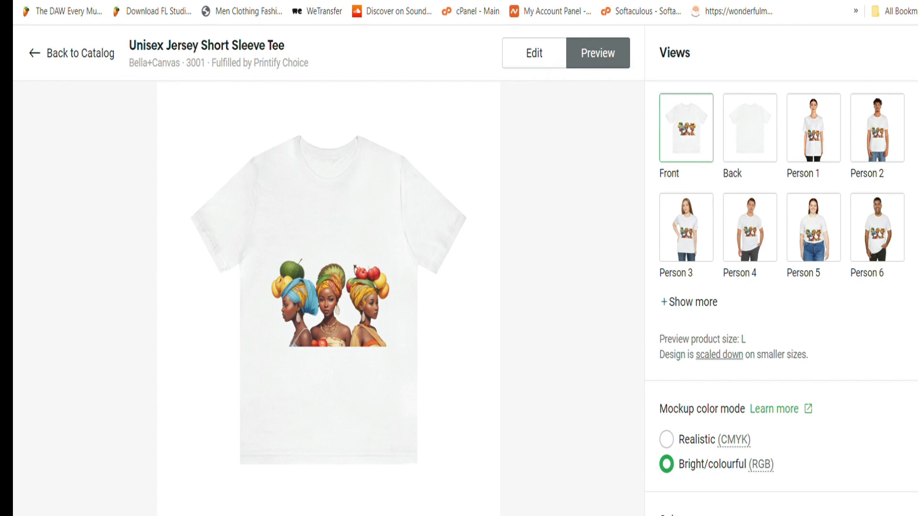
# - Save the red tee design so it is published among My products
pyautogui.scroll(-3)
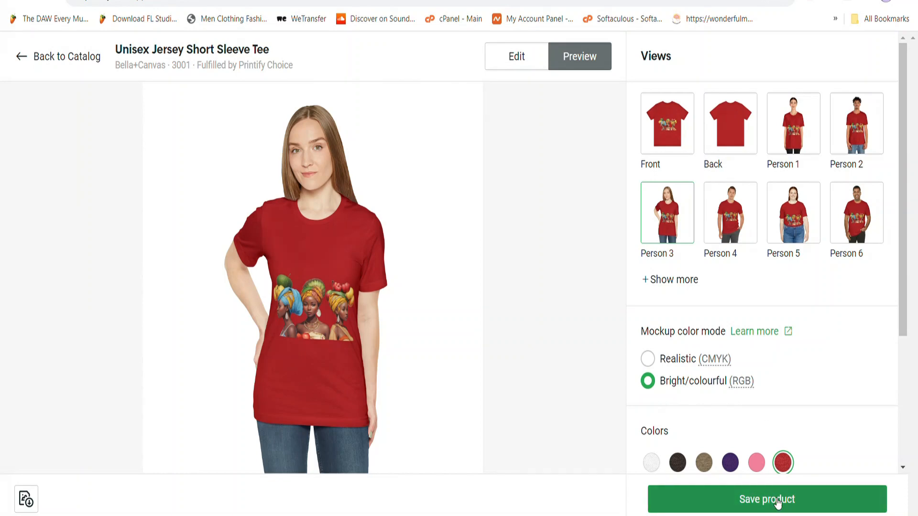
pyautogui.click(766, 499)
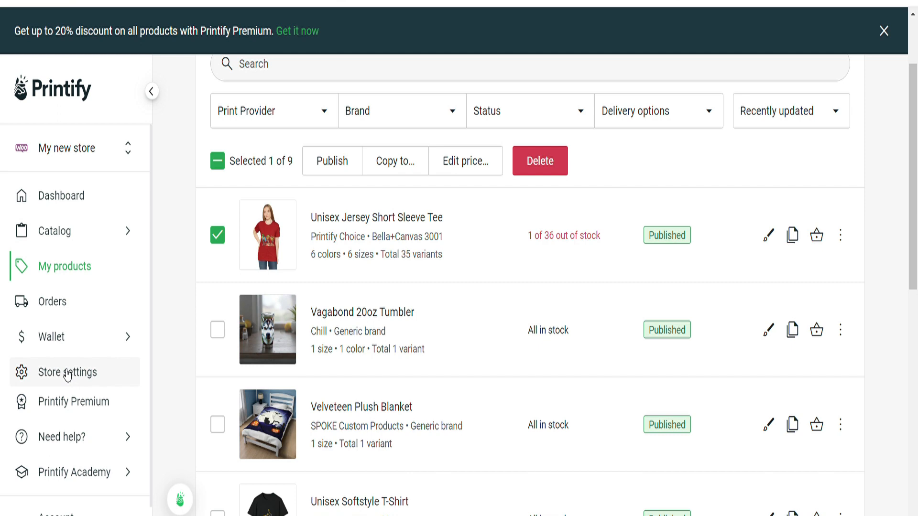
# - View the Store setup page with the connected store's name and web address
pyautogui.click(66, 372)
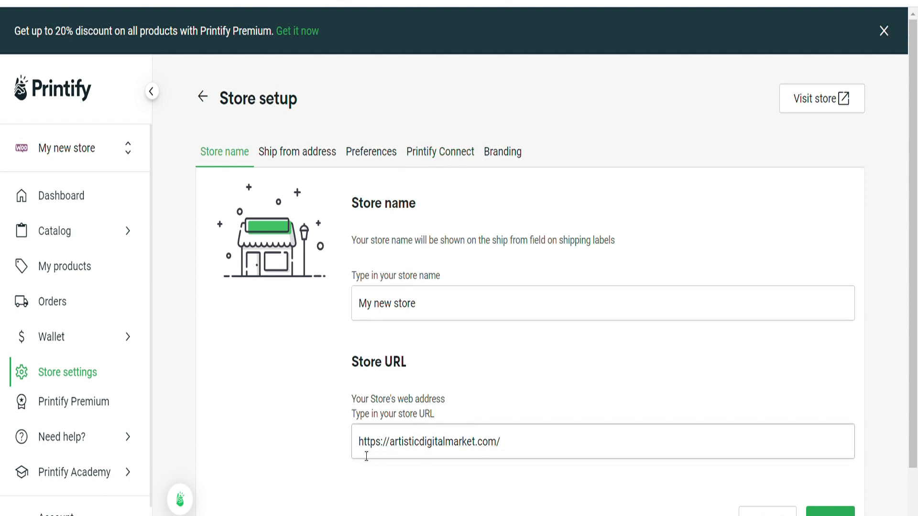
pyautogui.moveTo(507, 450)
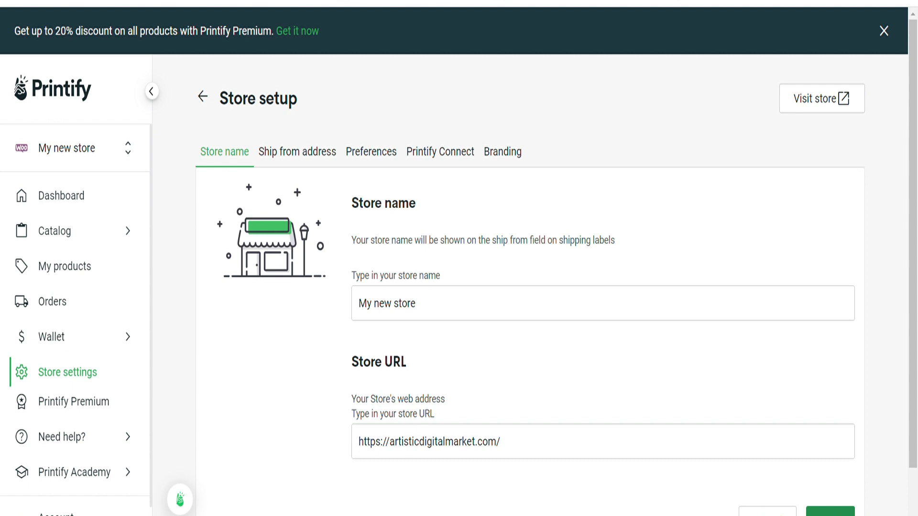
pyautogui.moveTo(439, 152)
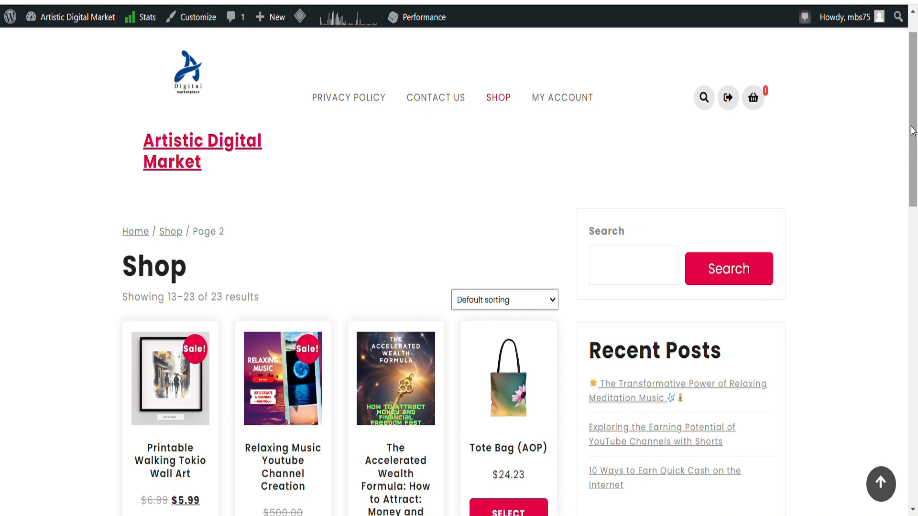
# - Scroll down the storefront's Shop page to the product grid listing the tees and hoodie
pyautogui.scroll(-3)
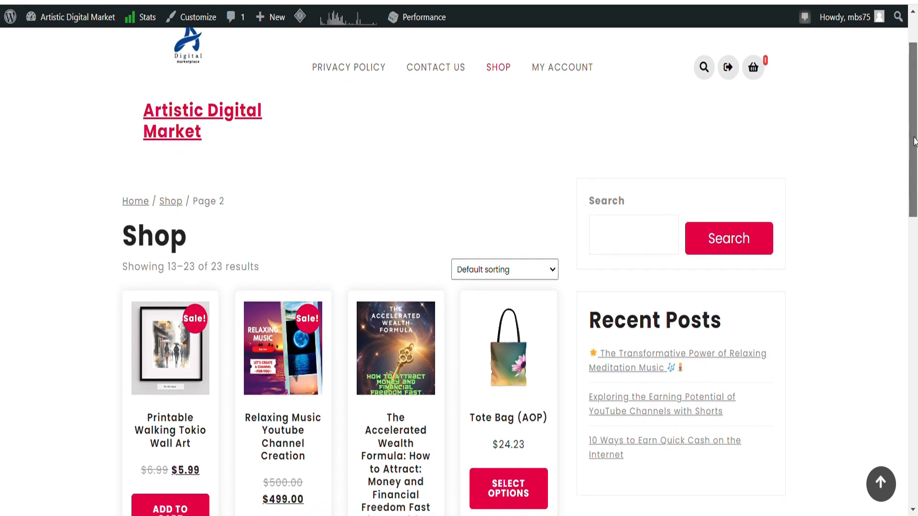
pyautogui.scroll(-3)
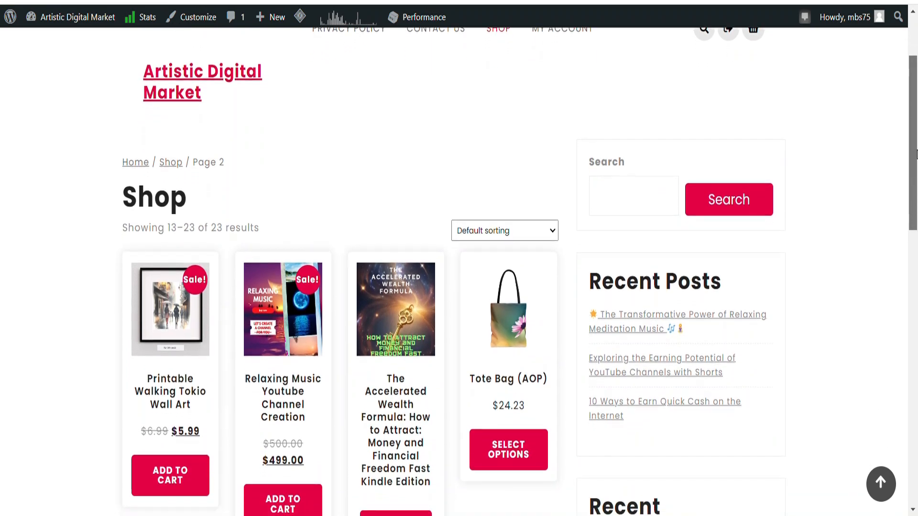
pyautogui.scroll(-3)
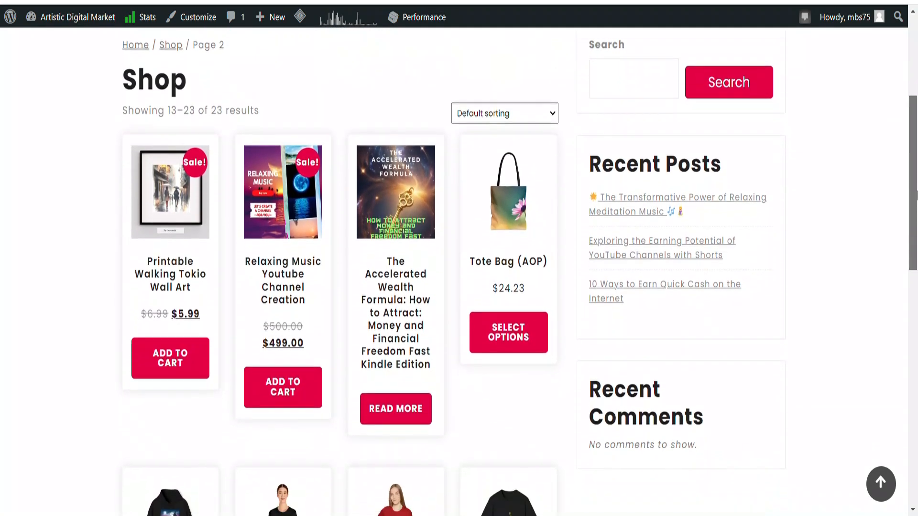
pyautogui.scroll(-3)
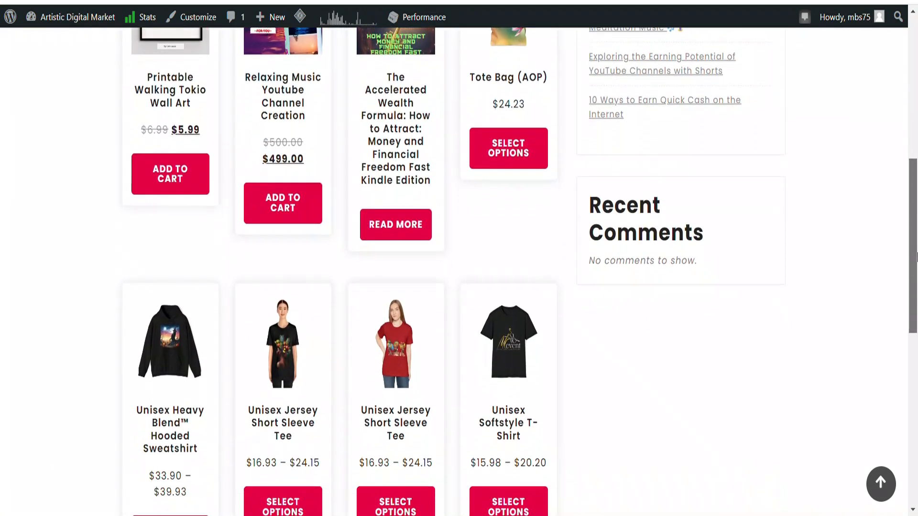
pyautogui.scroll(-3)
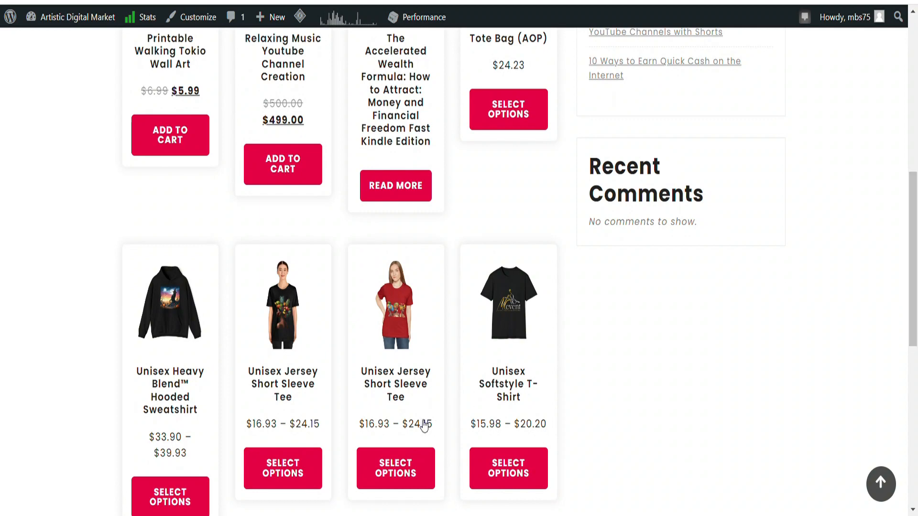
pyautogui.moveTo(395, 468)
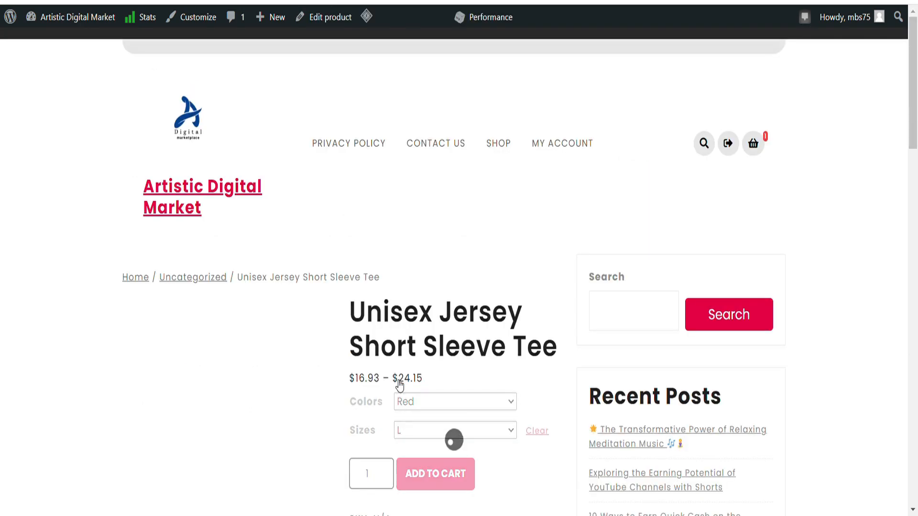
# - View the red tee's product page with its gallery, price, colors and sizes
pyautogui.click(455, 431)
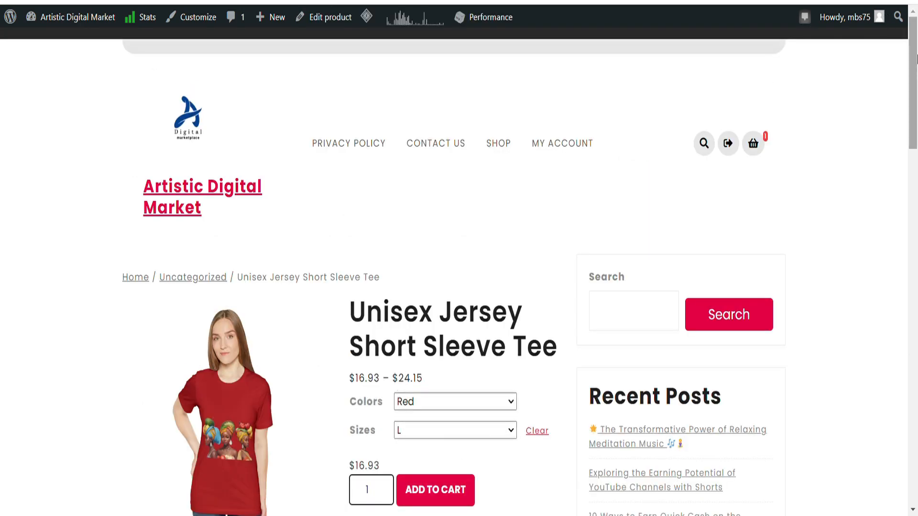
pyautogui.scroll(-3)
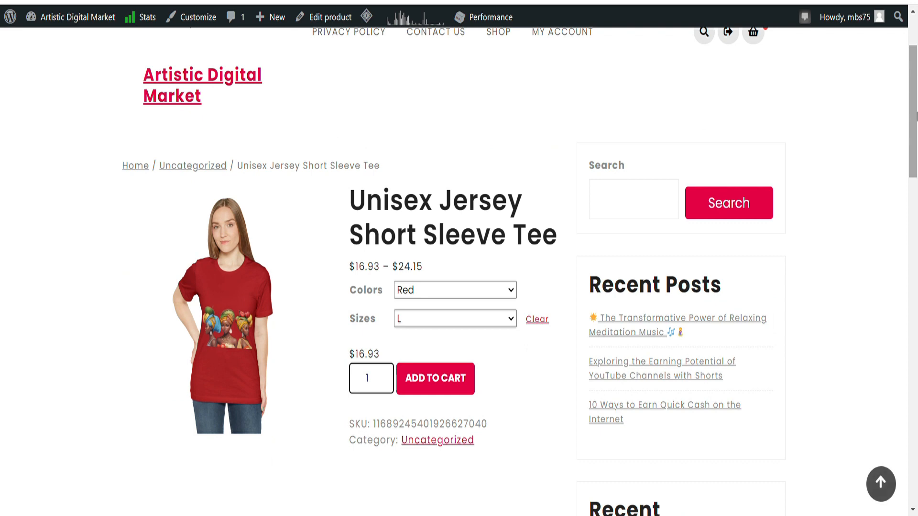
pyautogui.scroll(-3)
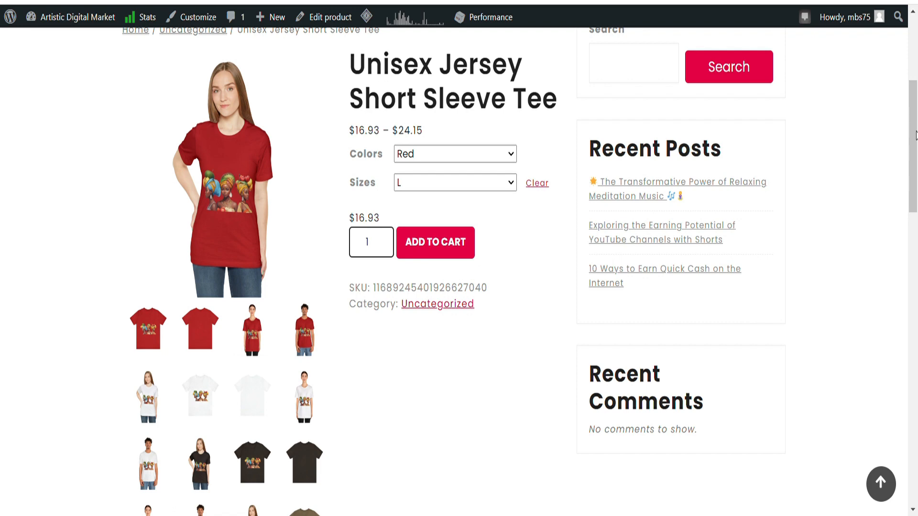
pyautogui.moveTo(228, 496)
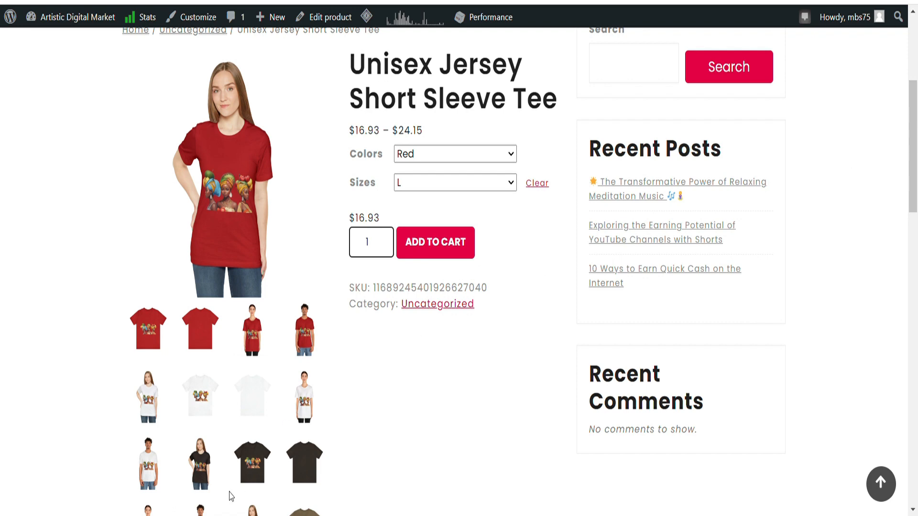